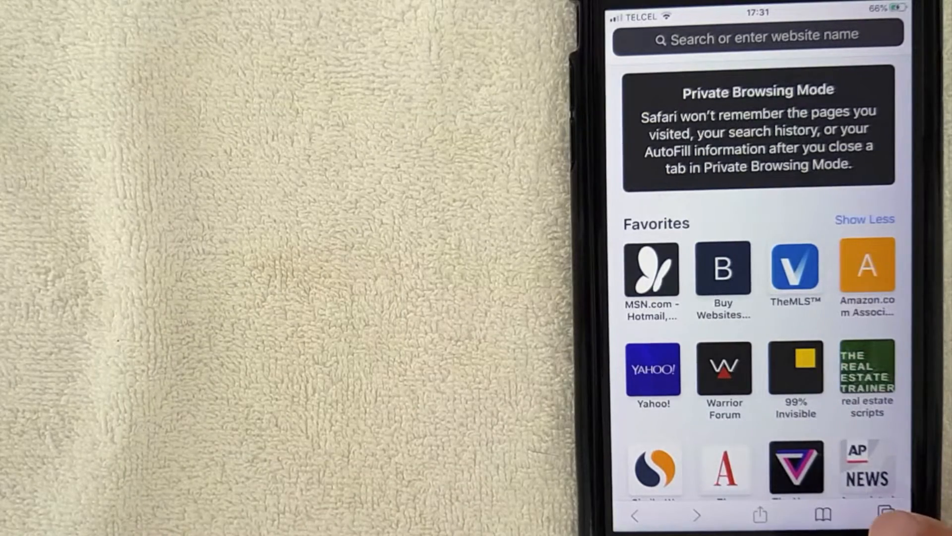
# Show the tab overview with both open Private Browsing Favorites tabs
pyautogui.click(886, 515)
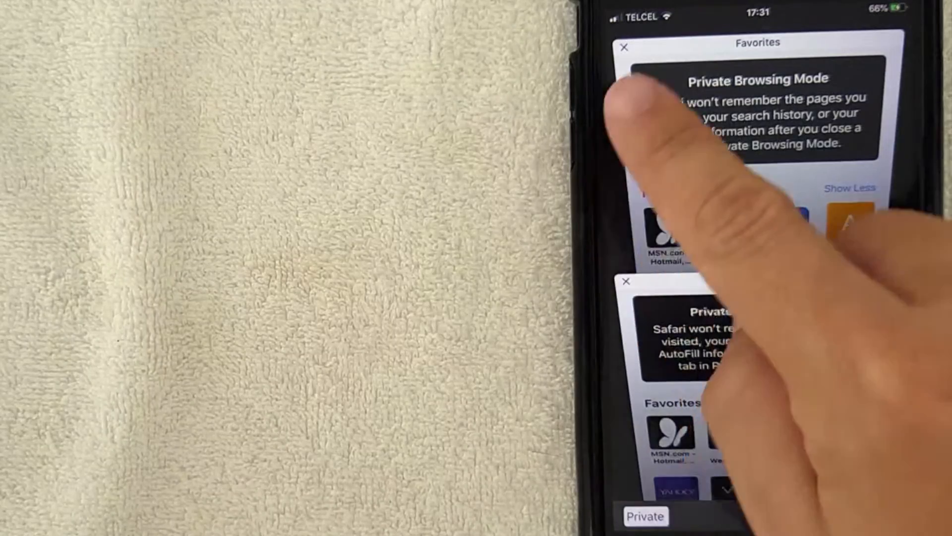